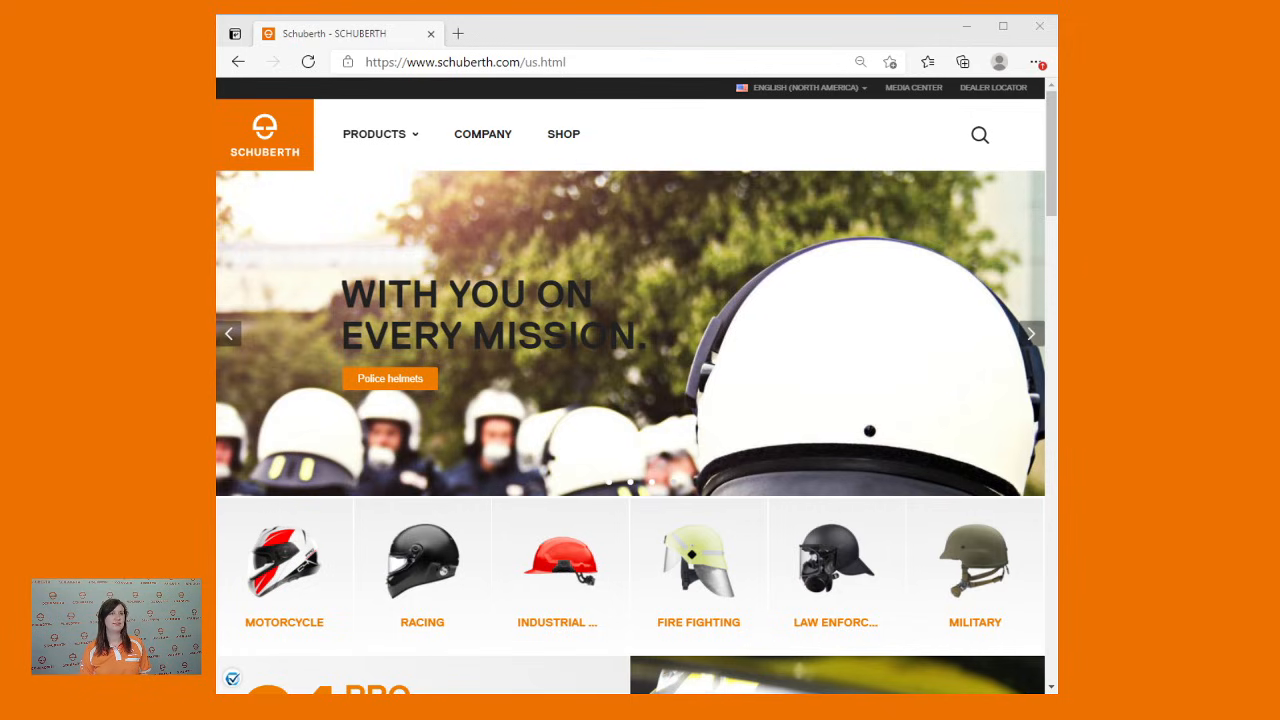
- Navigate Products > Motorbikes > Communication systems and scroll to the Sena Service Site section
click(374, 134)
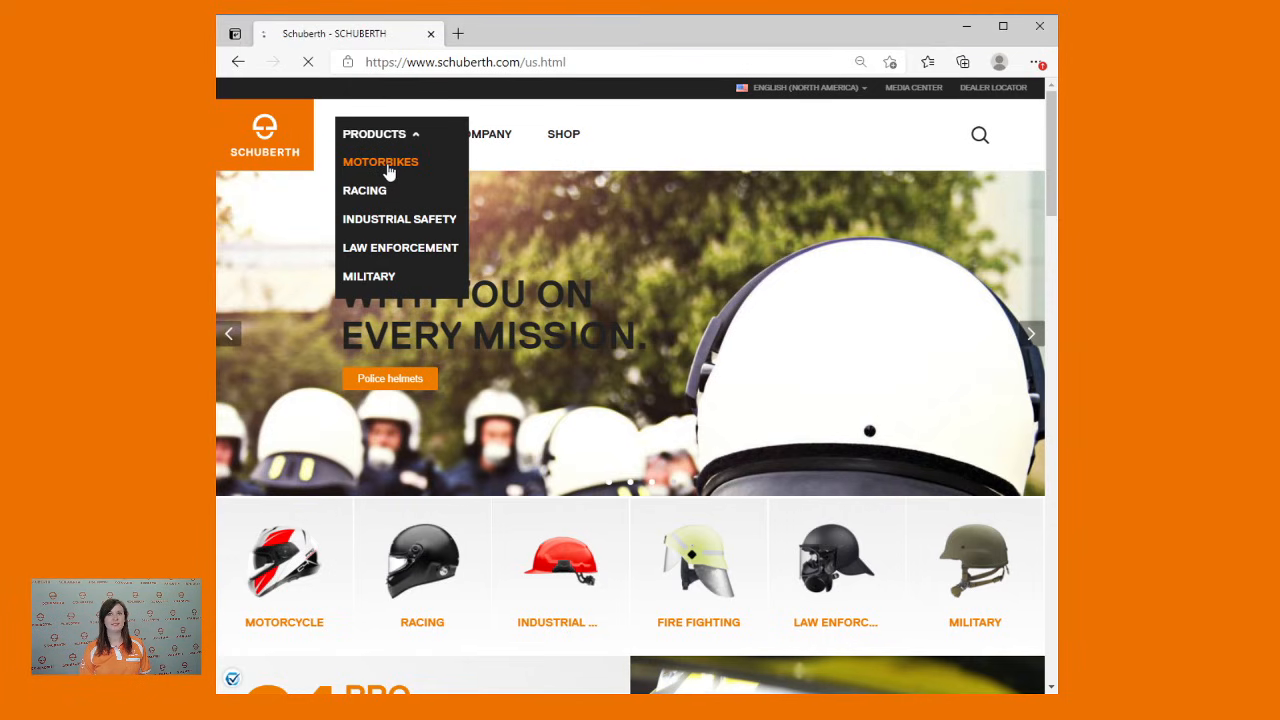
click(380, 160)
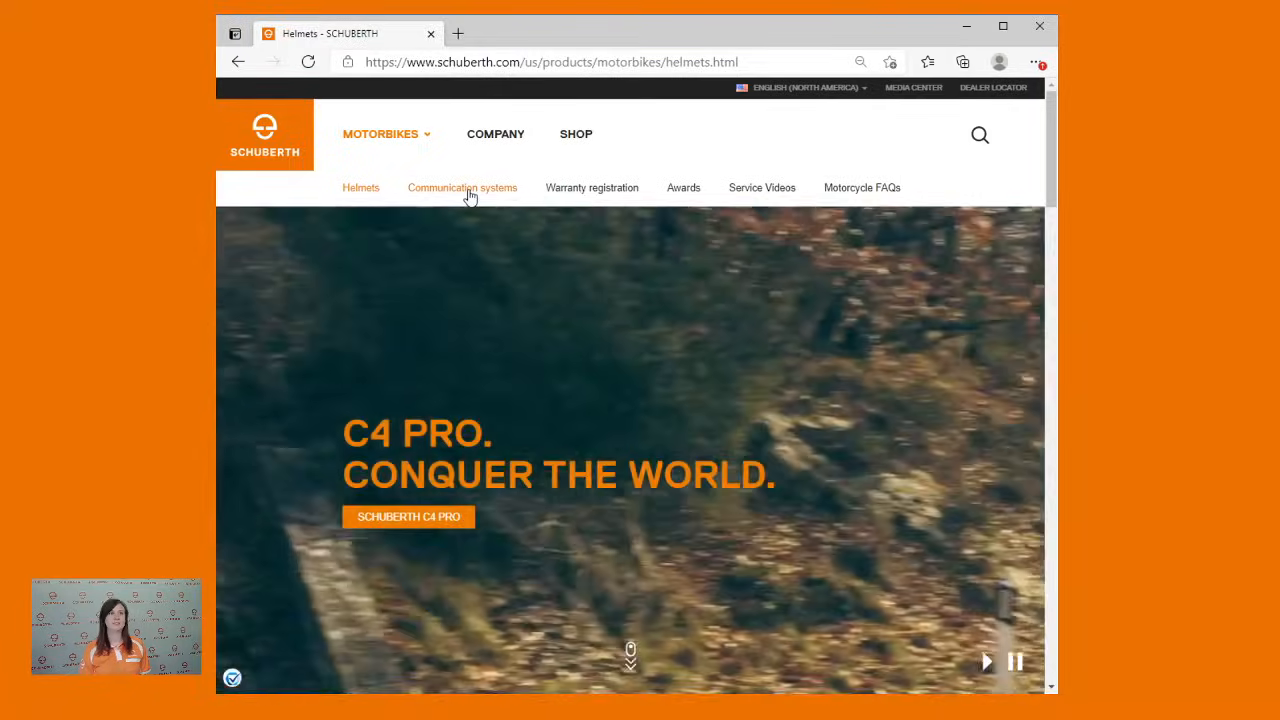
click(462, 188)
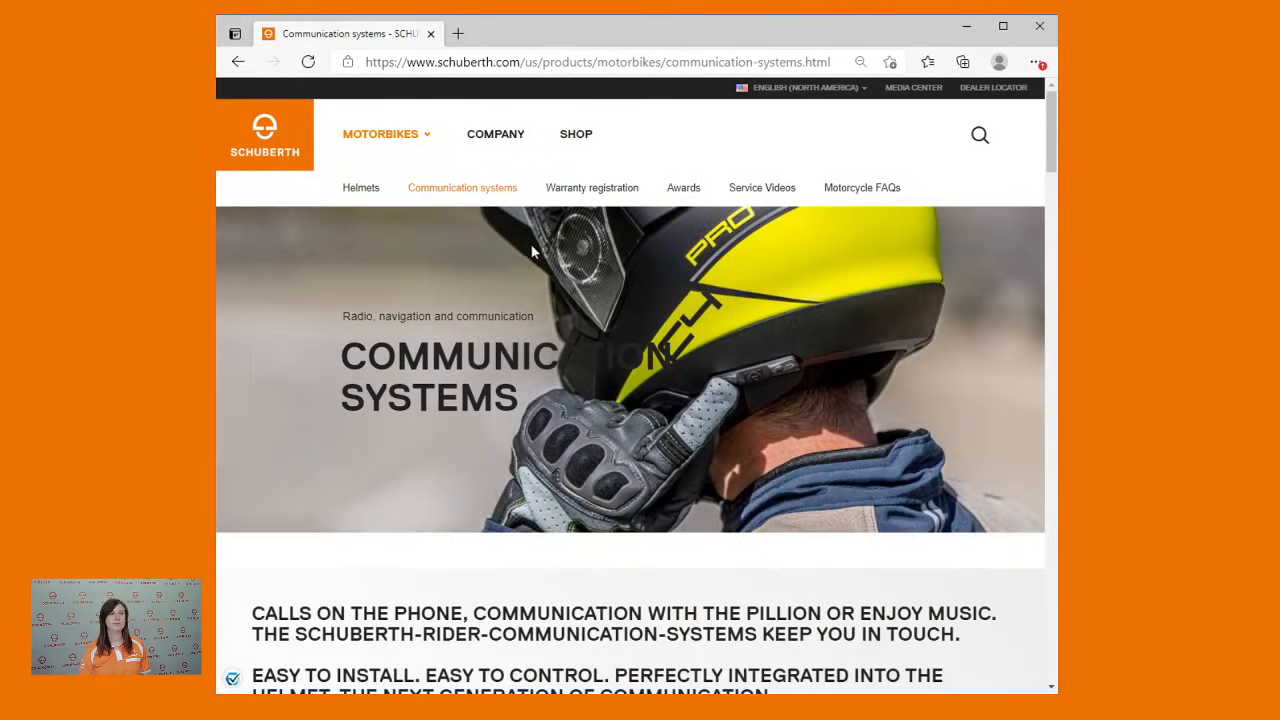
scroll(down, 3)
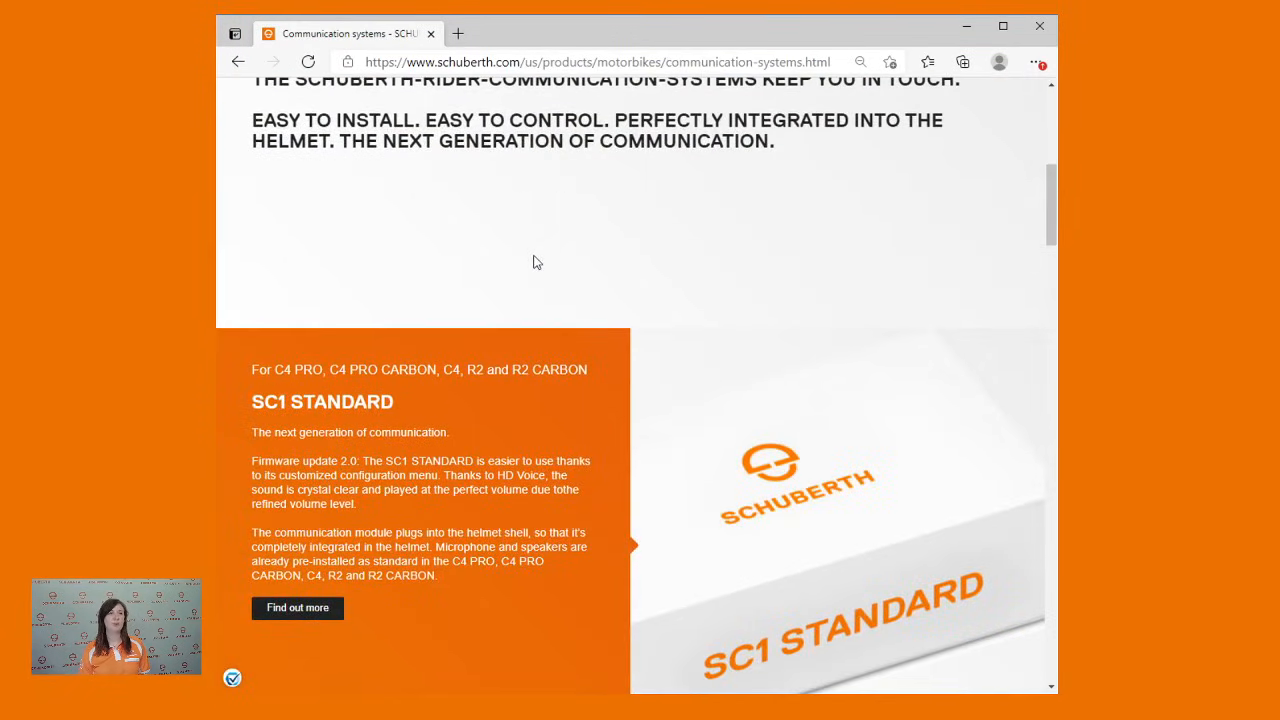
scroll(down, 3)
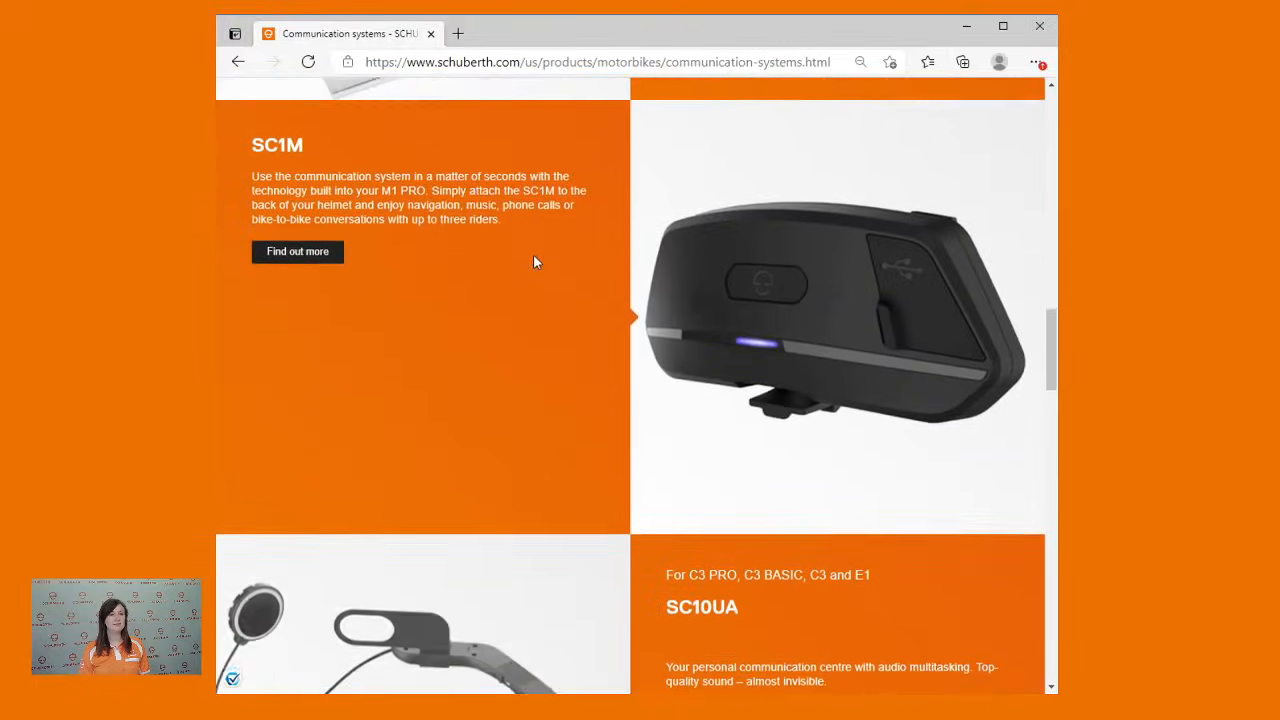
scroll(down, 3)
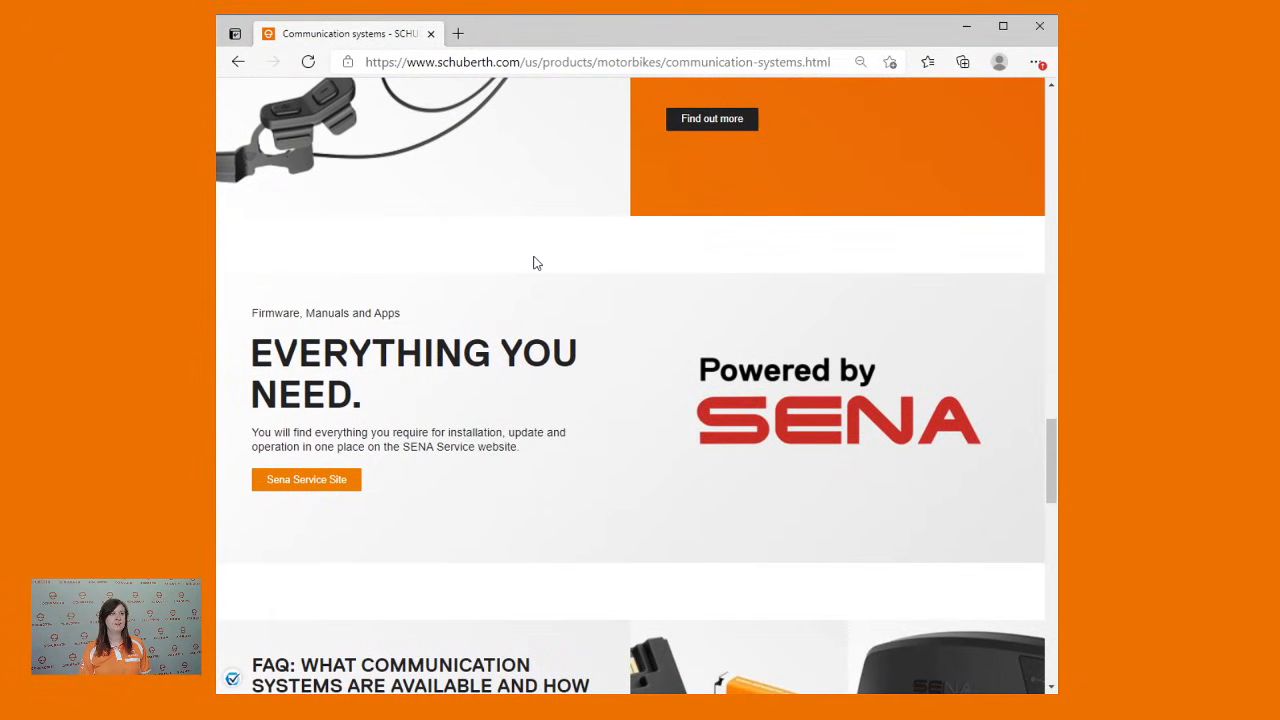
mouse_move(306, 480)
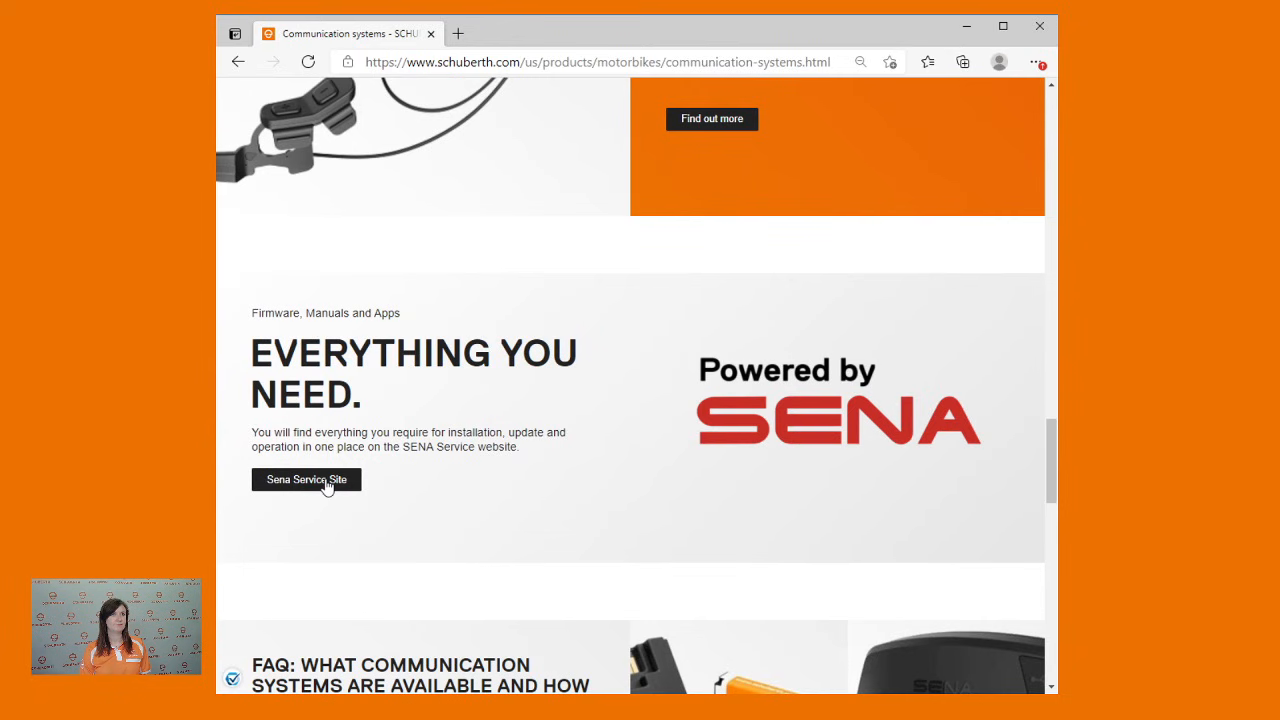
- Open the SENA service site, review firmware history and documents, then go to the Device Manager download steps
click(306, 480)
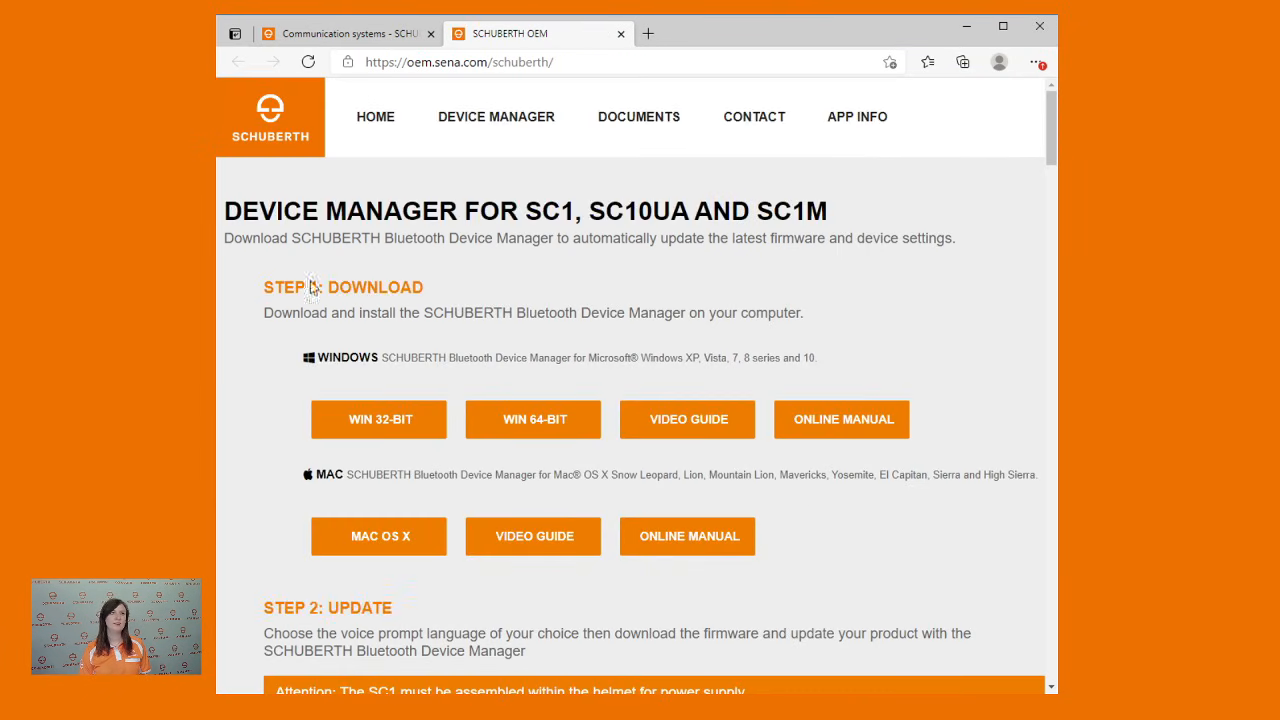
mouse_move(260, 360)
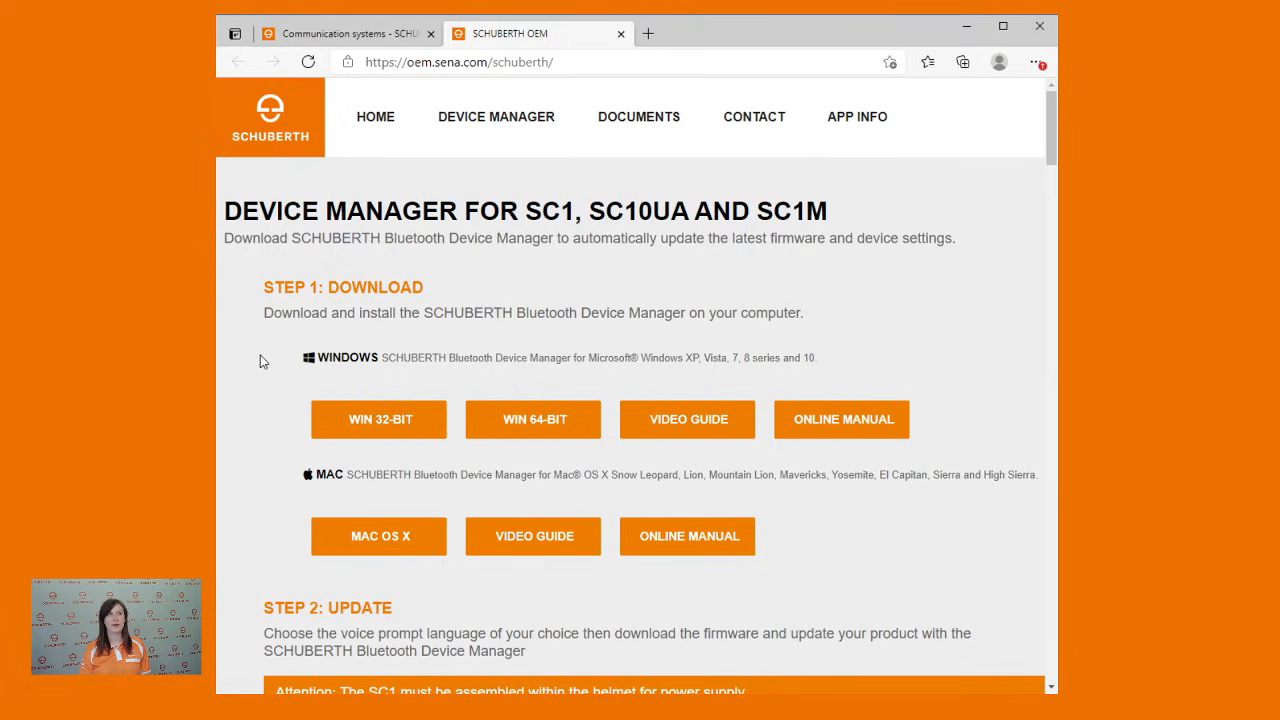
scroll(down, 3)
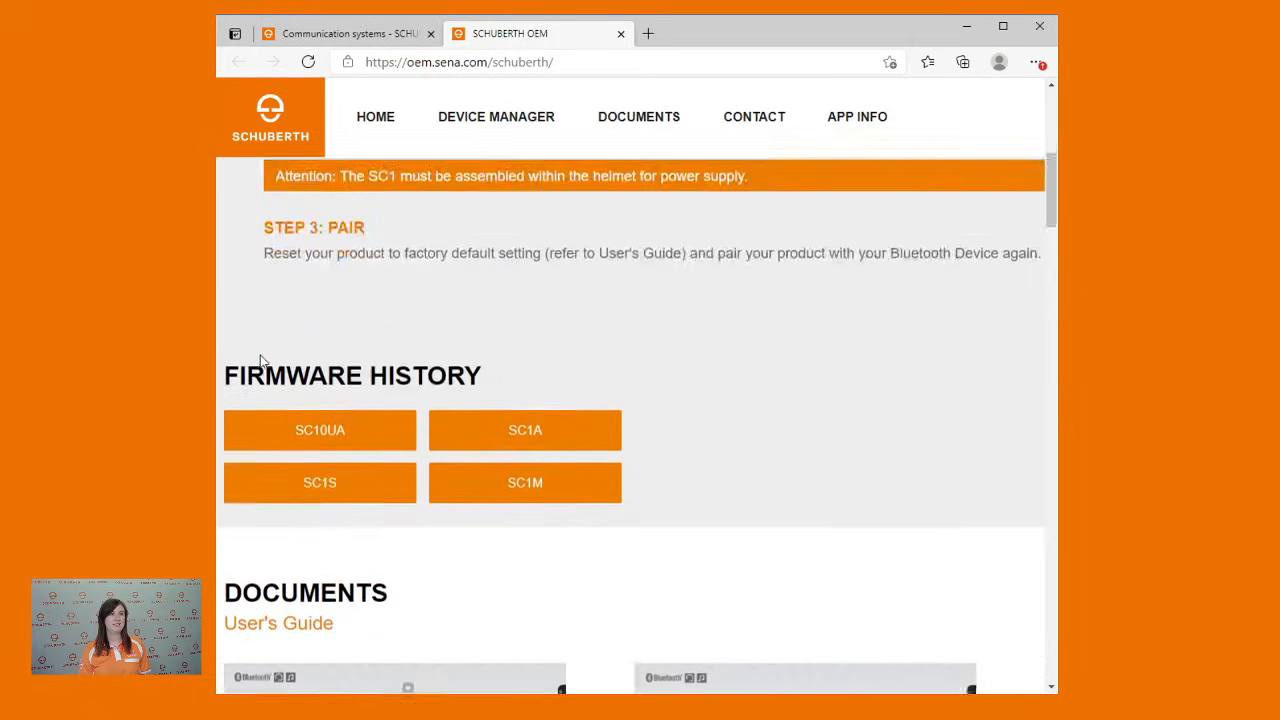
scroll(down, 3)
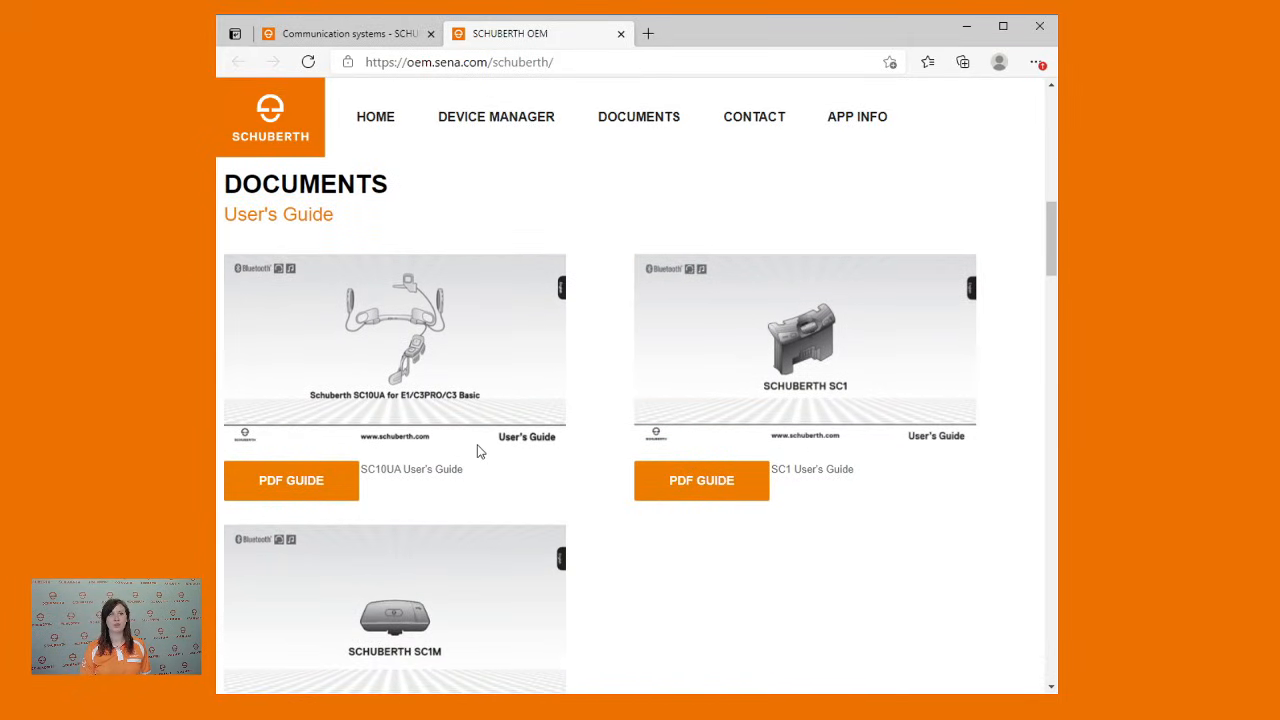
click(496, 116)
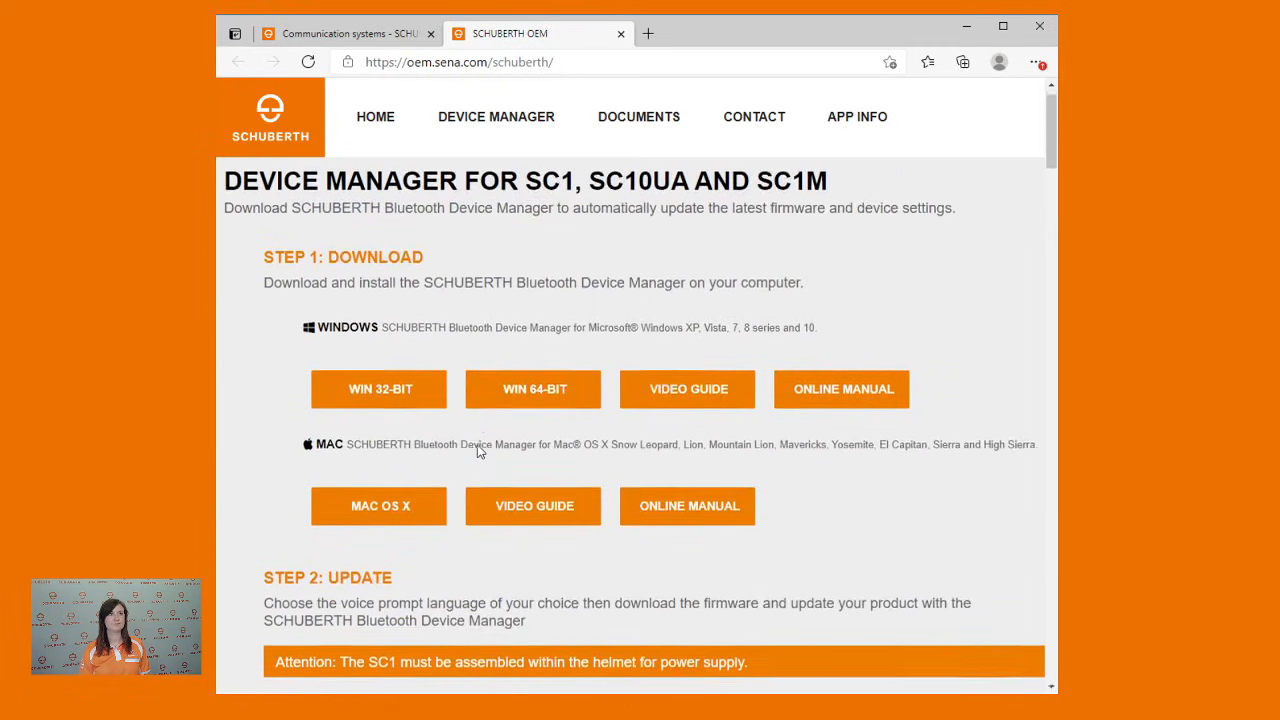
scroll(down, 3)
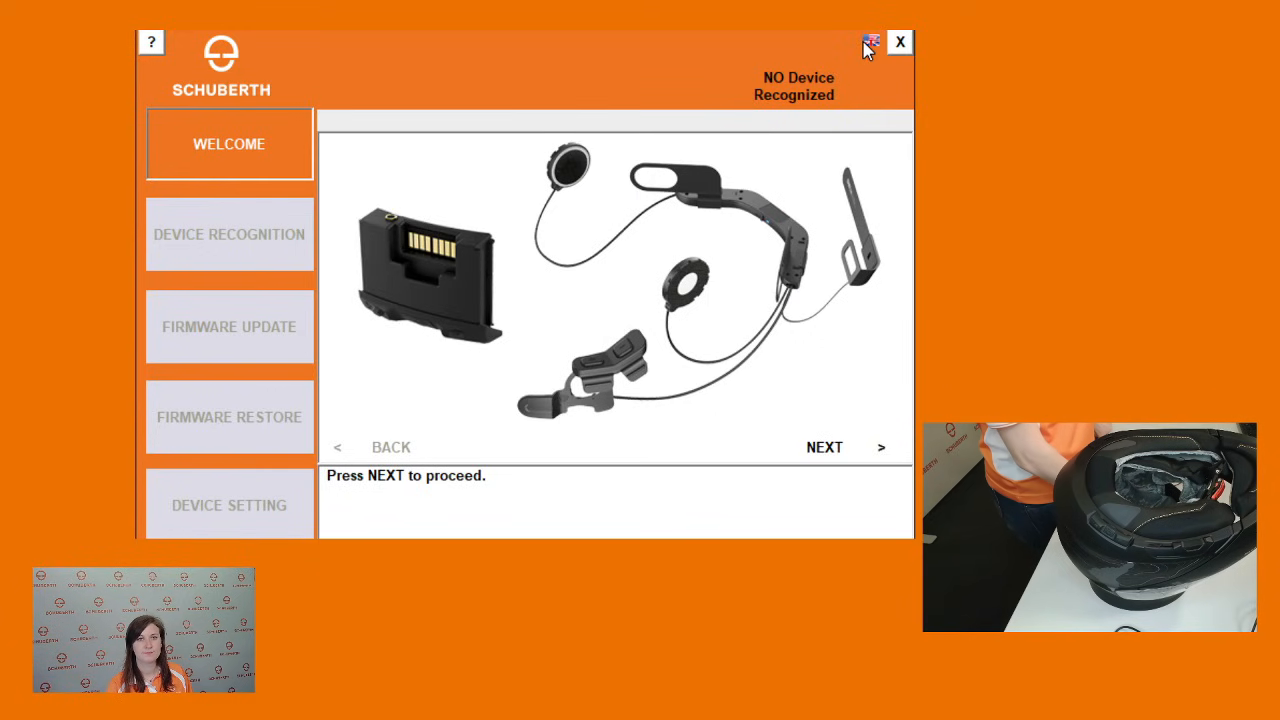
click(872, 40)
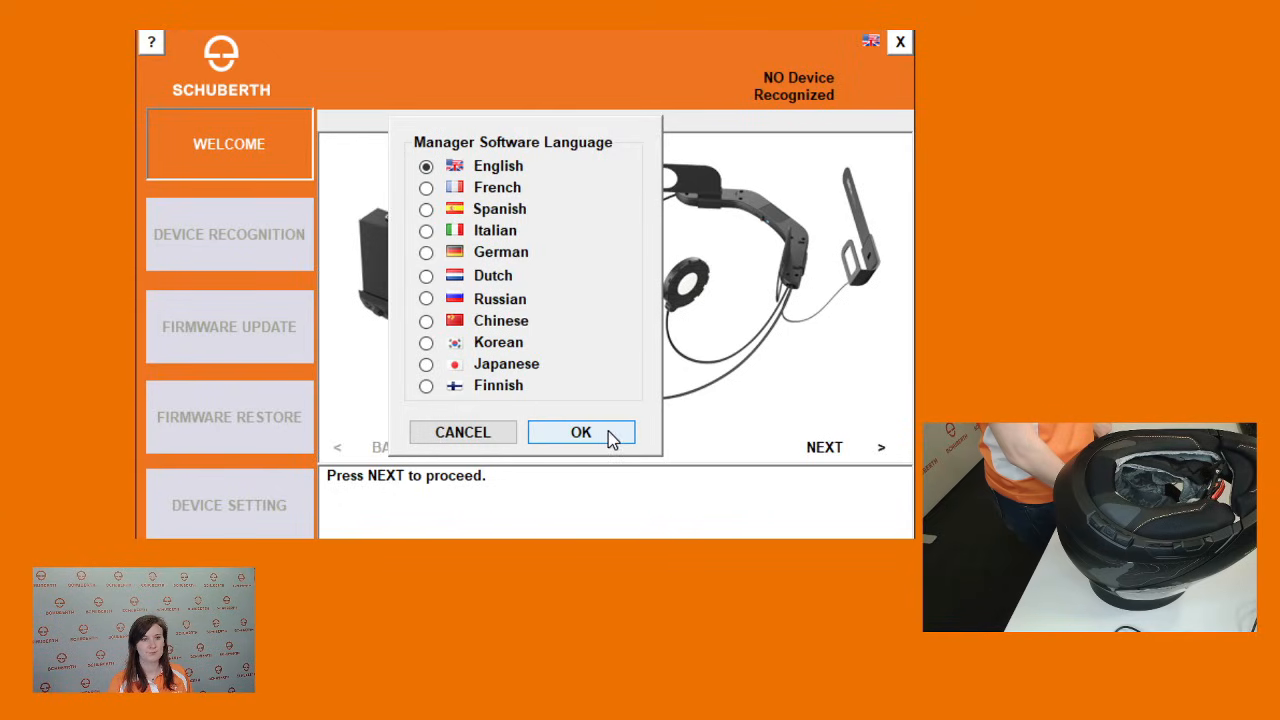
click(580, 432)
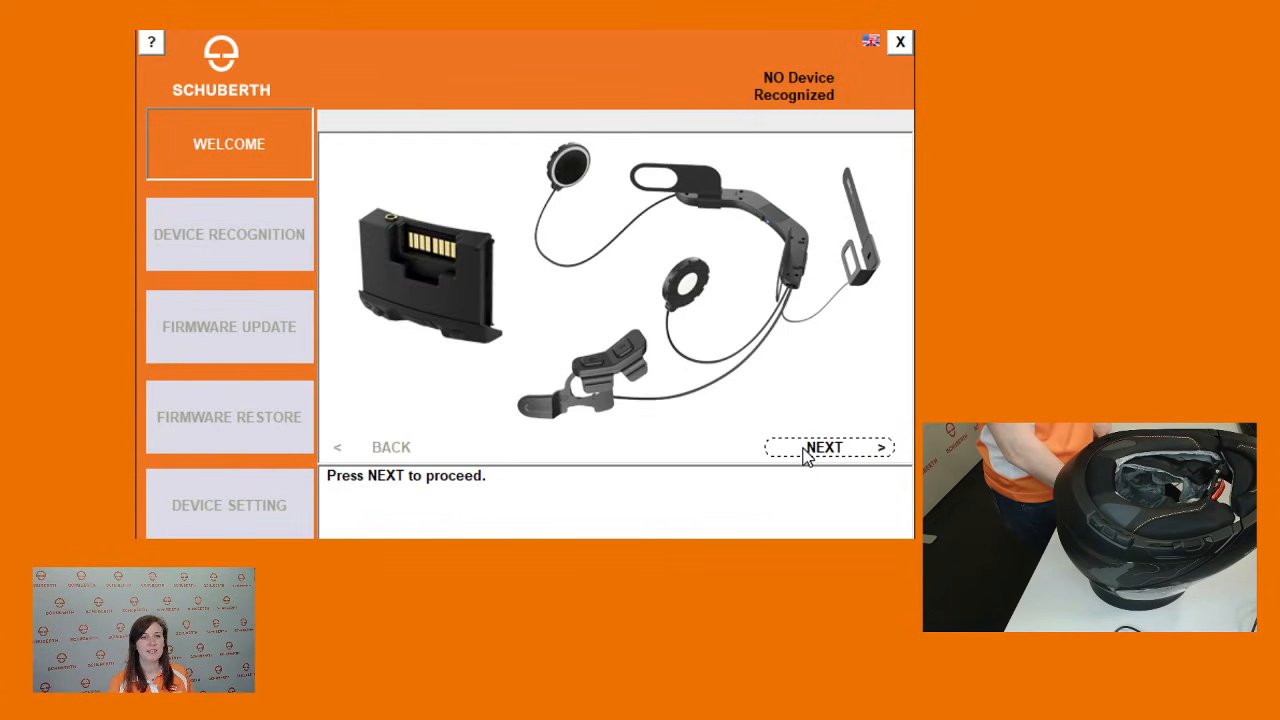
- Advance past the welcome and connection screens so the SC1A on v1.2 is recognised
click(828, 448)
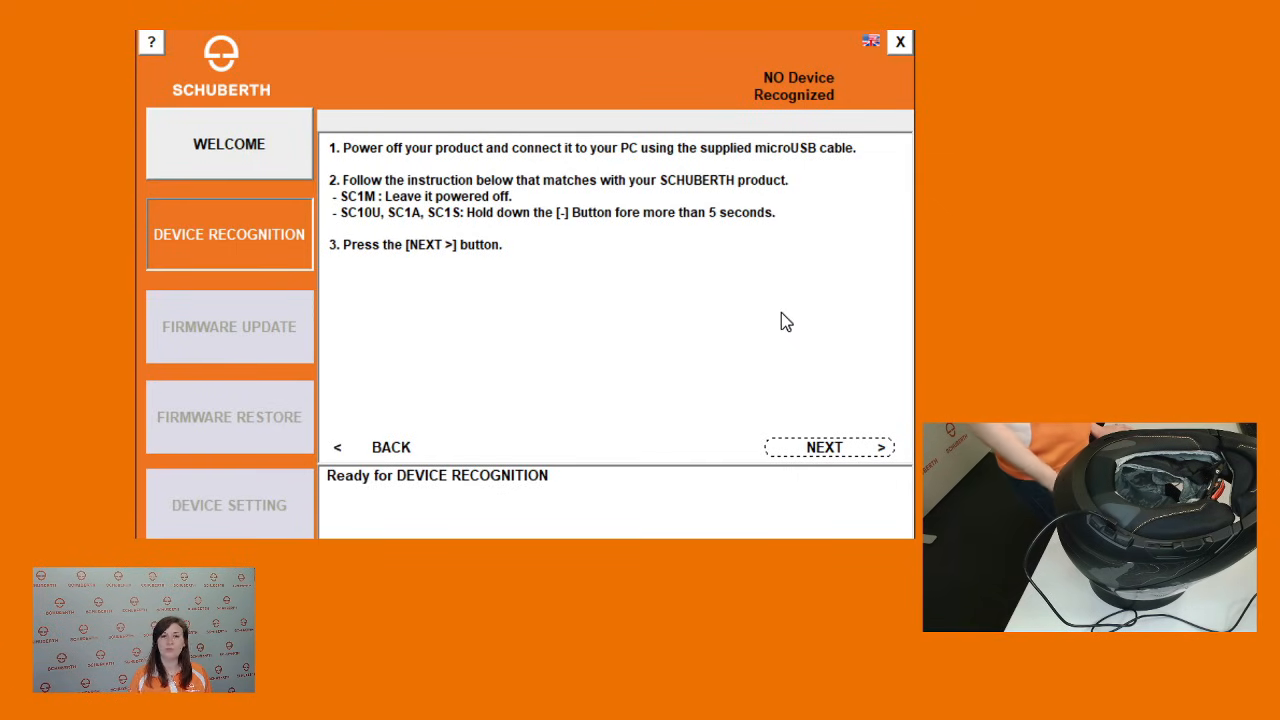
click(824, 446)
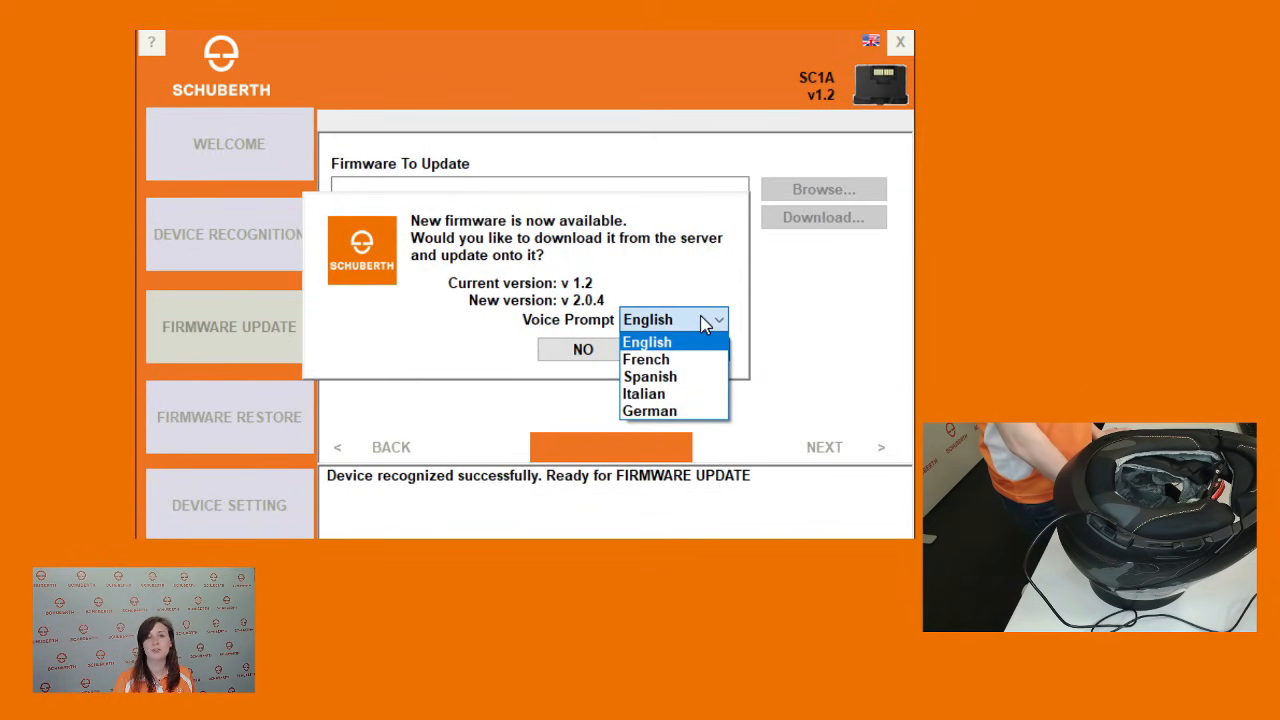
- Choose English voice prompts, accept the v2.0.4 download and save the file into Firmware SC1
click(646, 340)
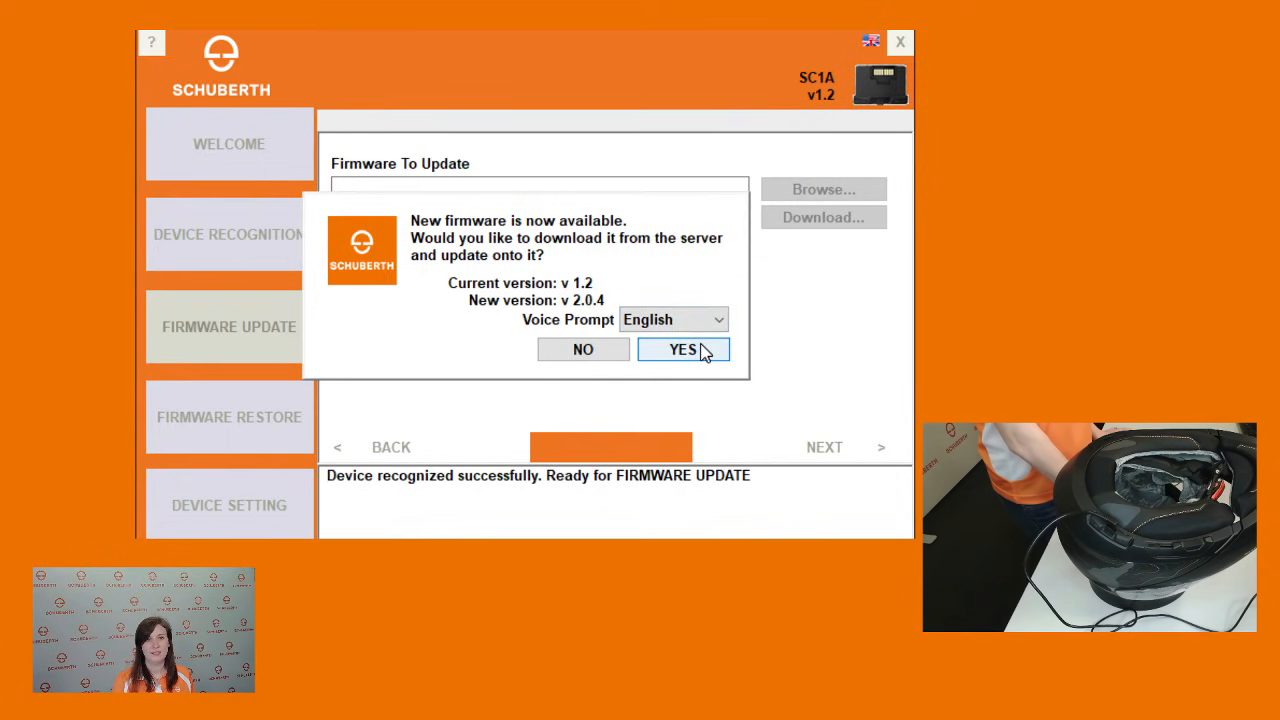
click(684, 348)
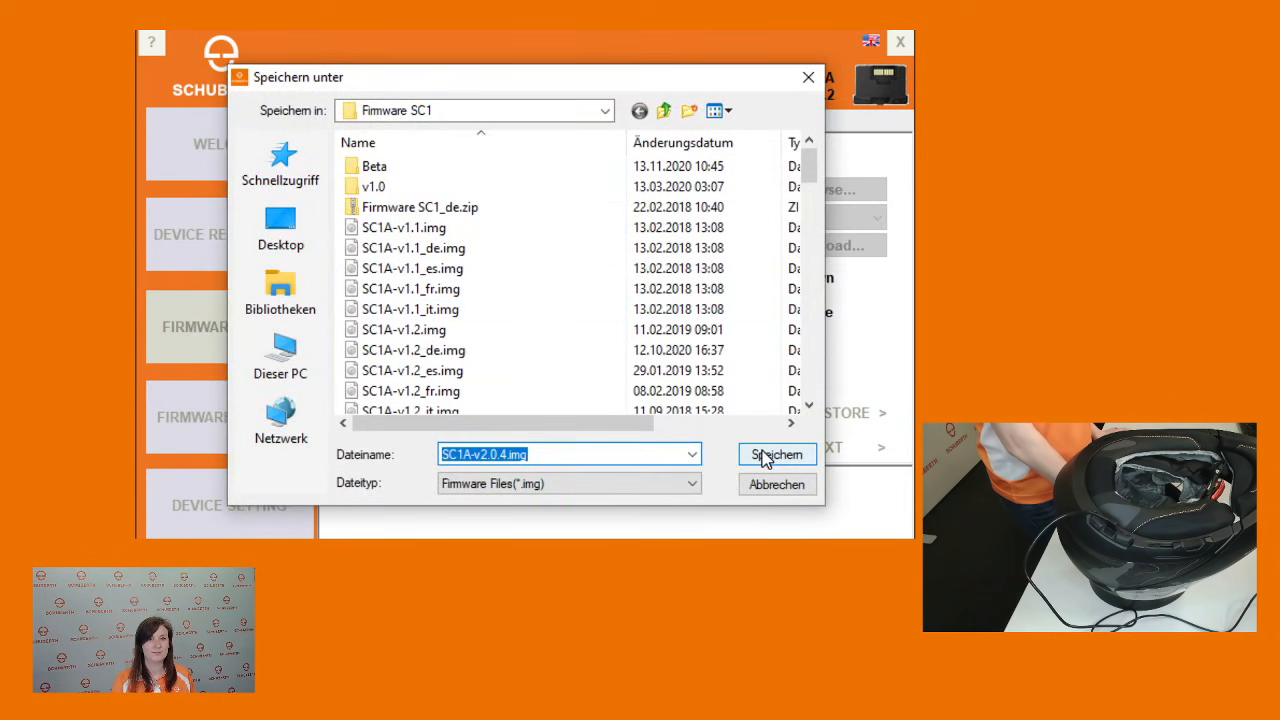
click(776, 454)
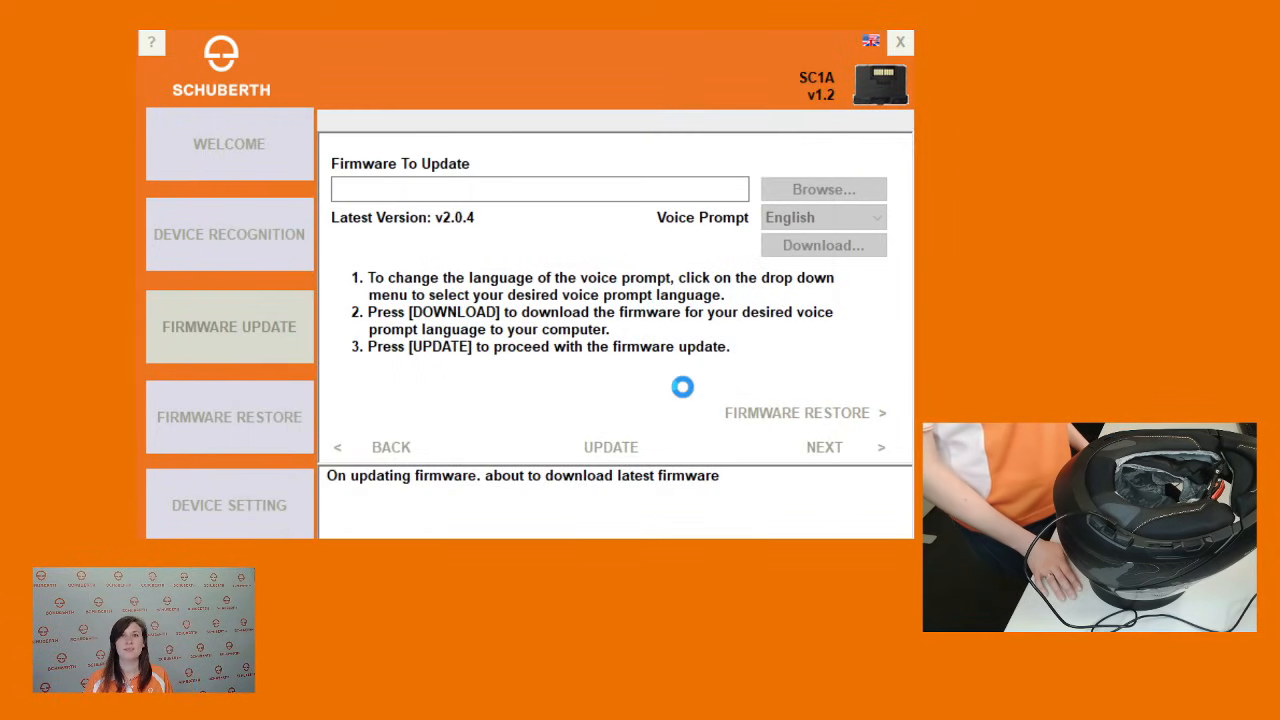
- Let the firmware update run until the SC1A reports v2.0.4
click(610, 448)
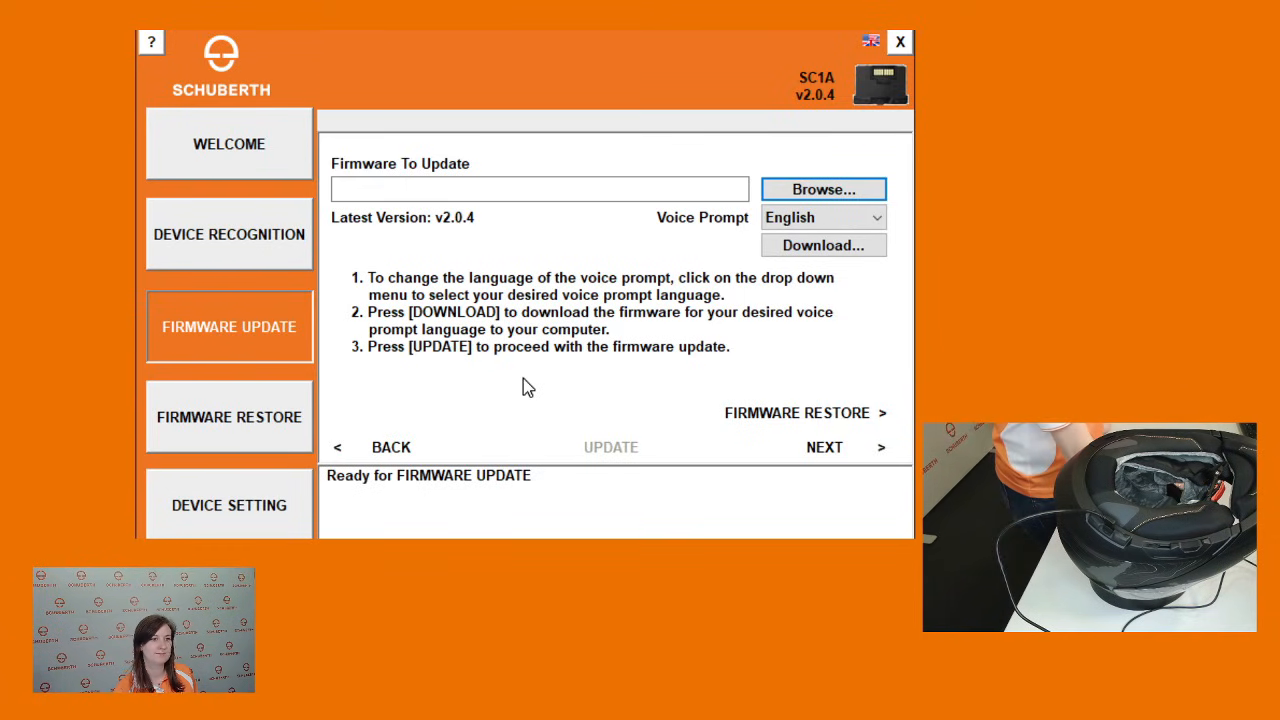
- View the SC1A Device Setting list, read the Audio Boost explanation, and scroll through the Basic settings
click(228, 504)
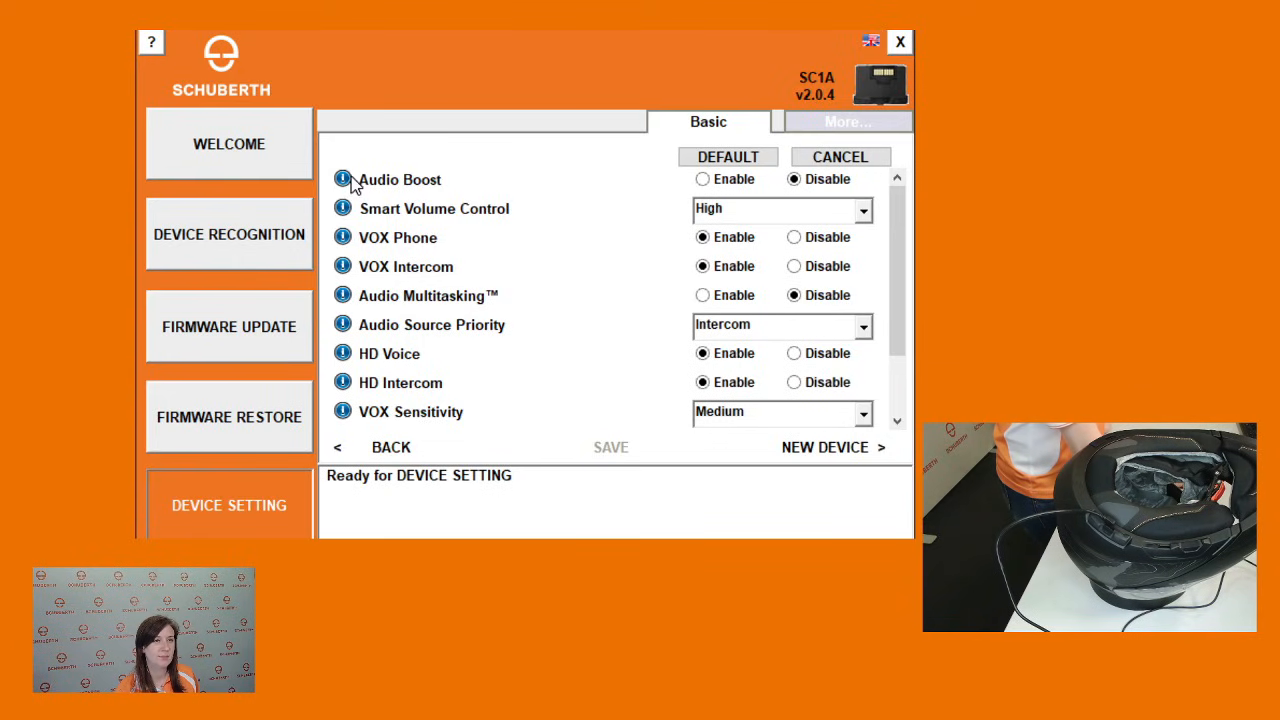
click(342, 180)
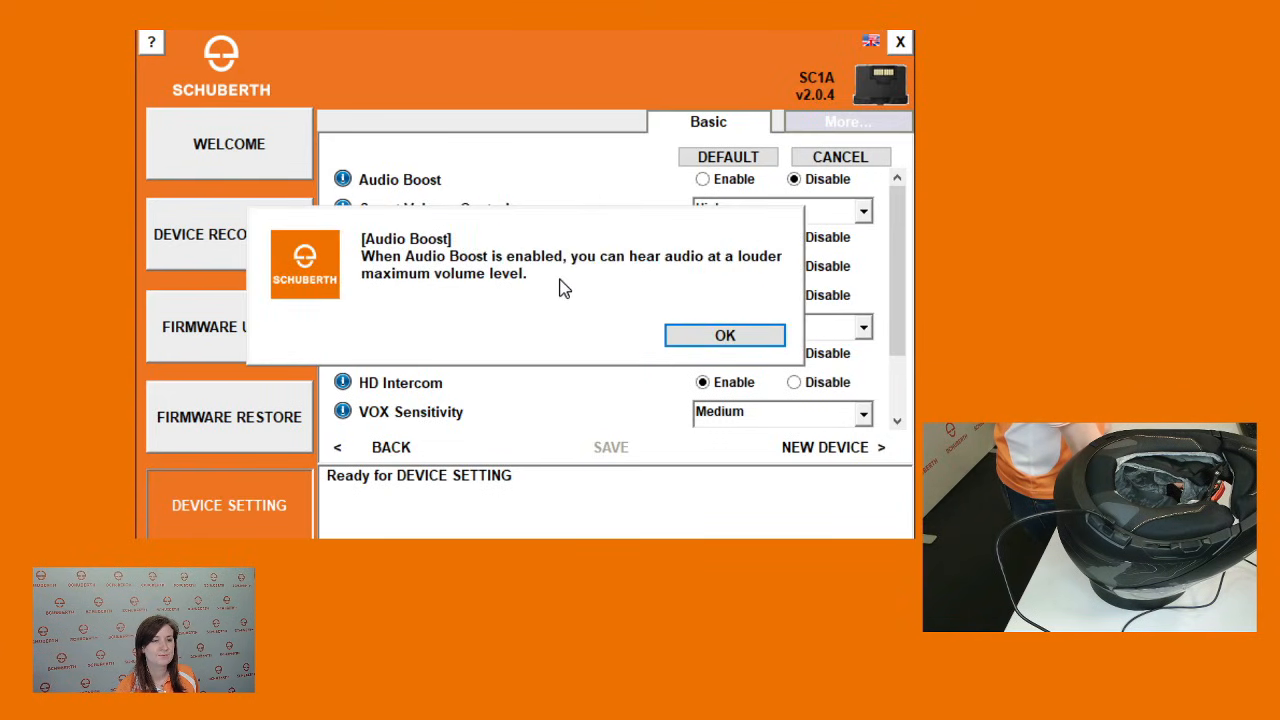
click(724, 336)
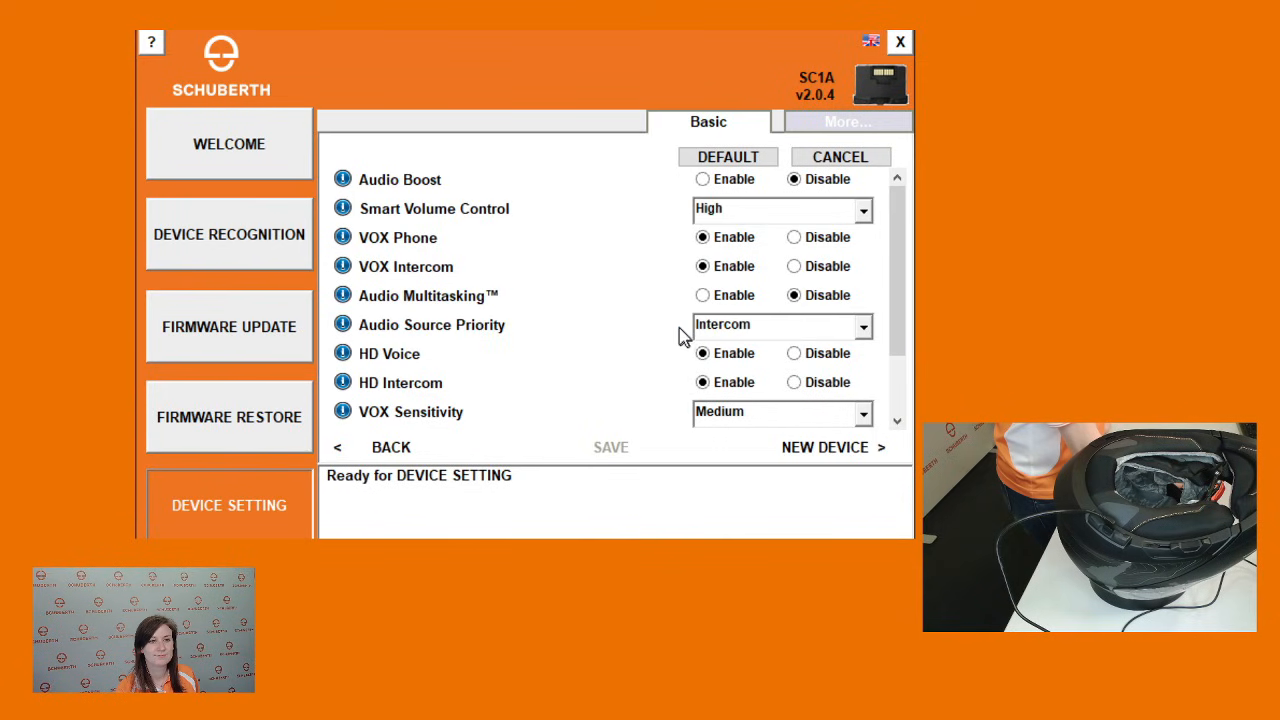
mouse_move(604, 284)
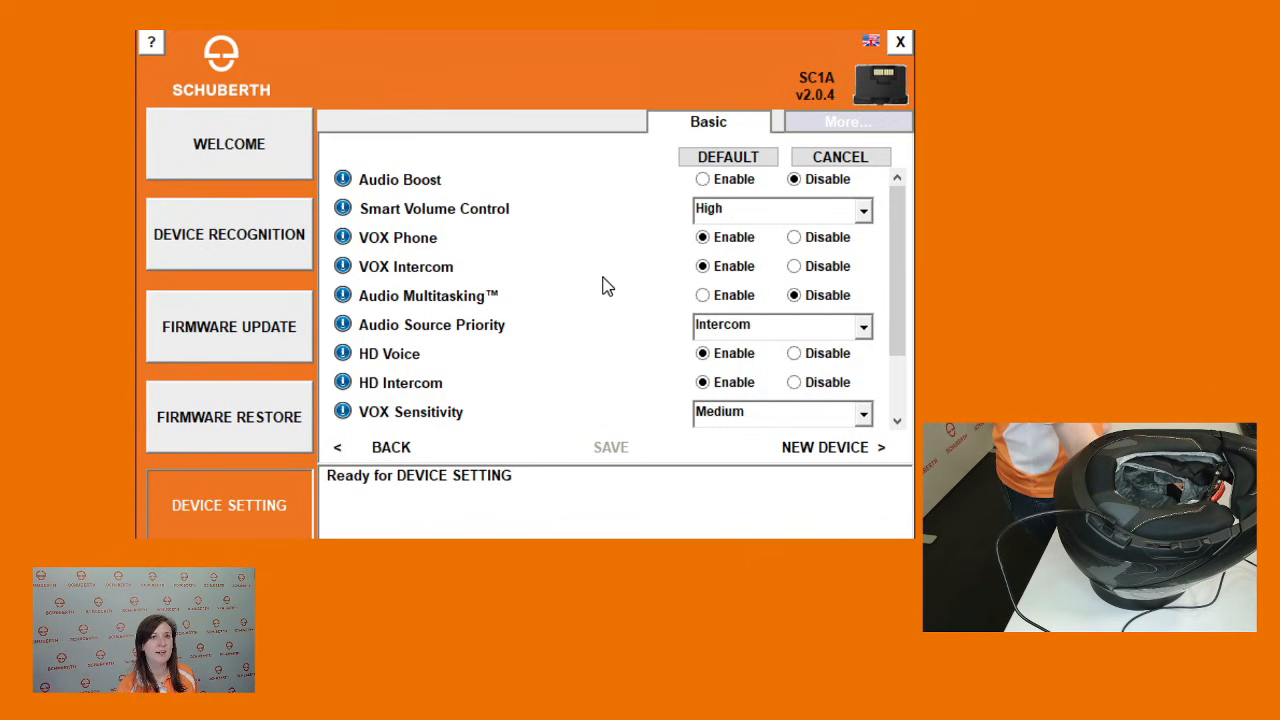
scroll(down, 3)
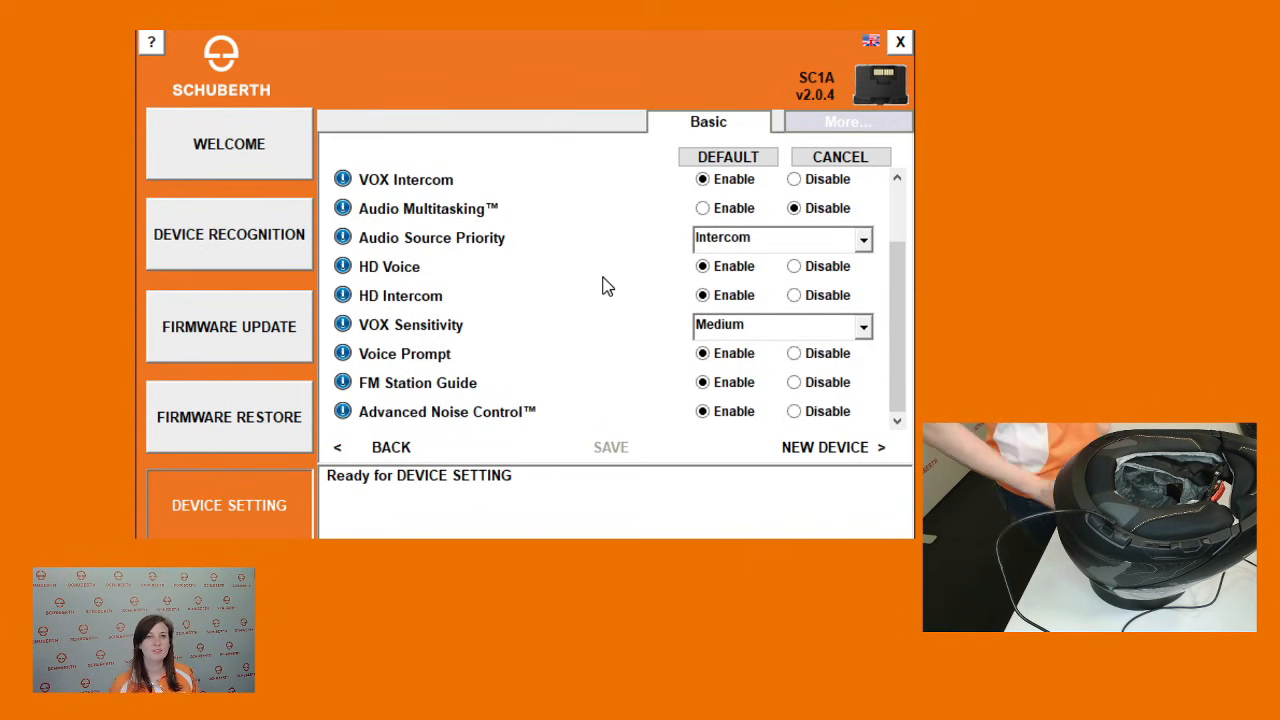